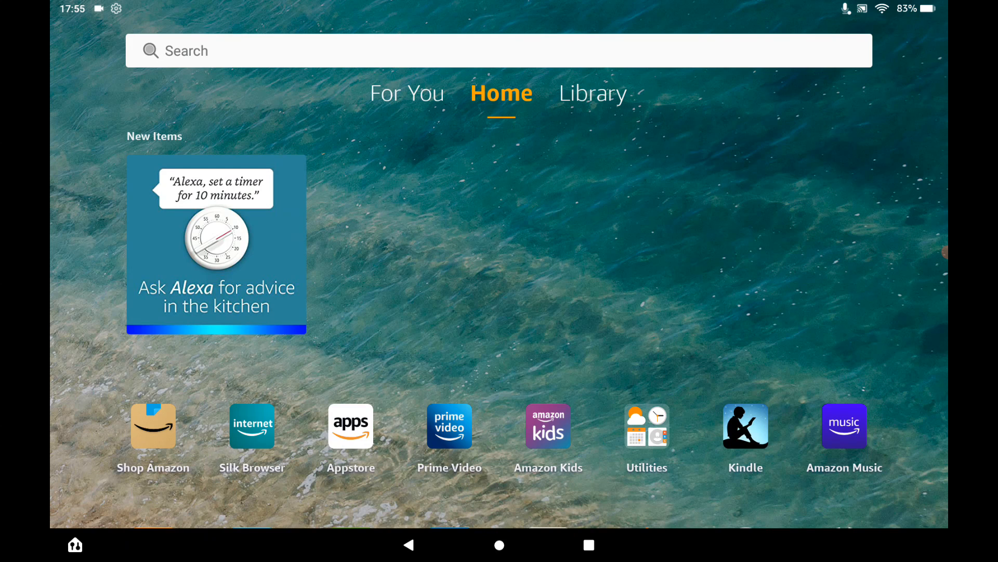
# Launch Silk Browser from the Fire OS home screen to show the tech reviewer's Twitter profile.
pyautogui.click(252, 426)
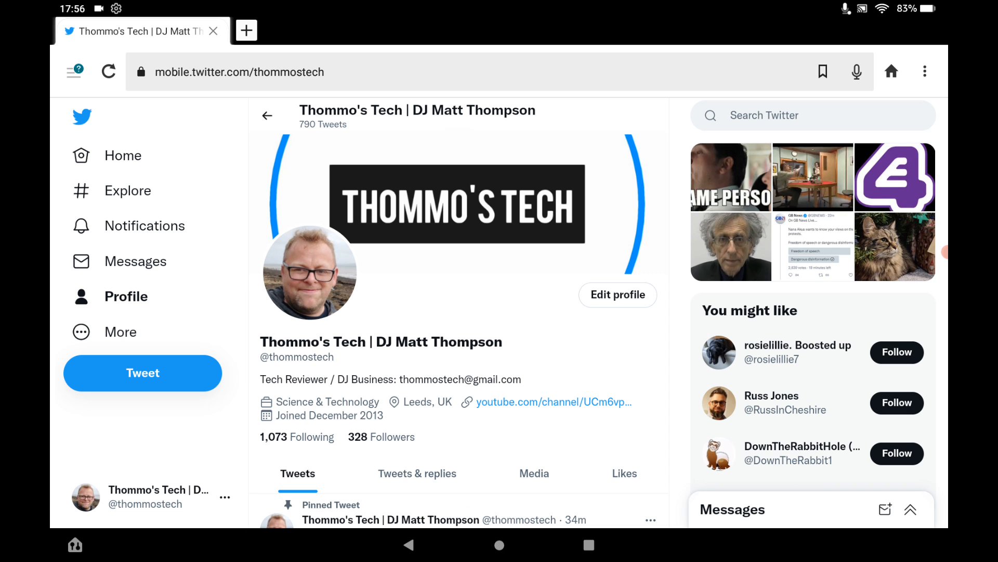
# Scroll to the pinned tweet and follow its Step 1 apkmirror.com link.
pyautogui.scroll(-3)
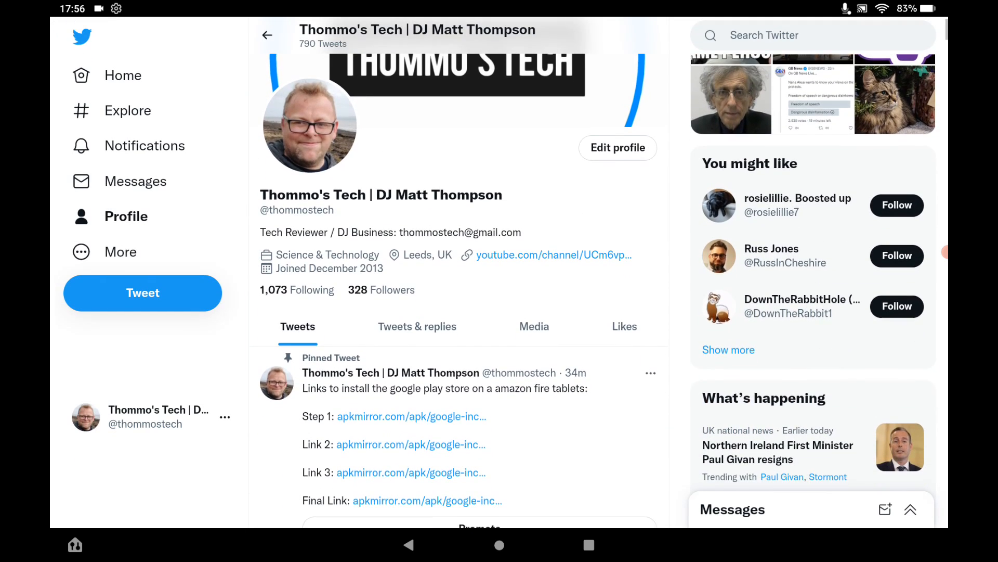
pyautogui.scroll(-3)
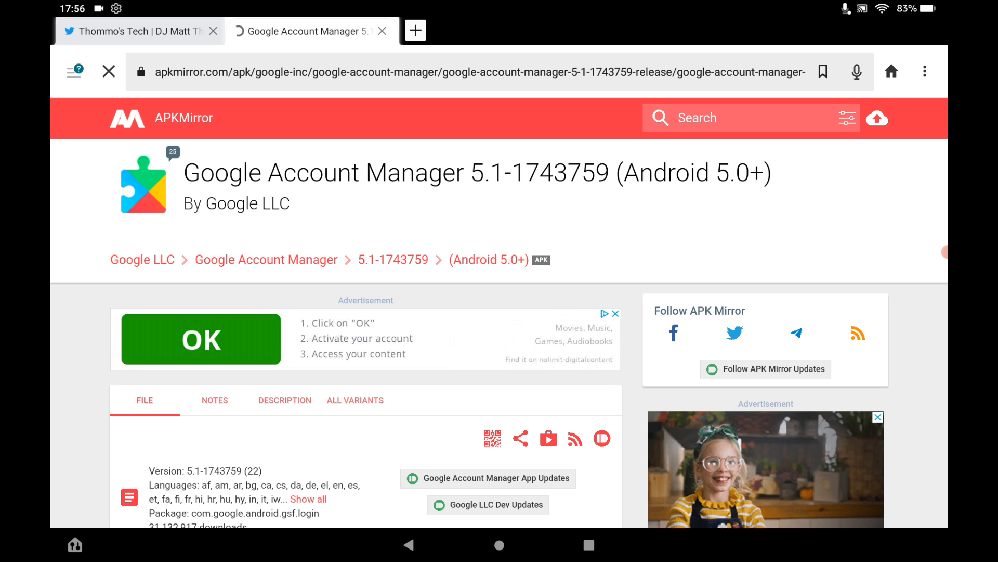
# Download the Google Account Manager 5.1-1743759 APK, confirming the download-again prompt.
pyautogui.scroll(-3)
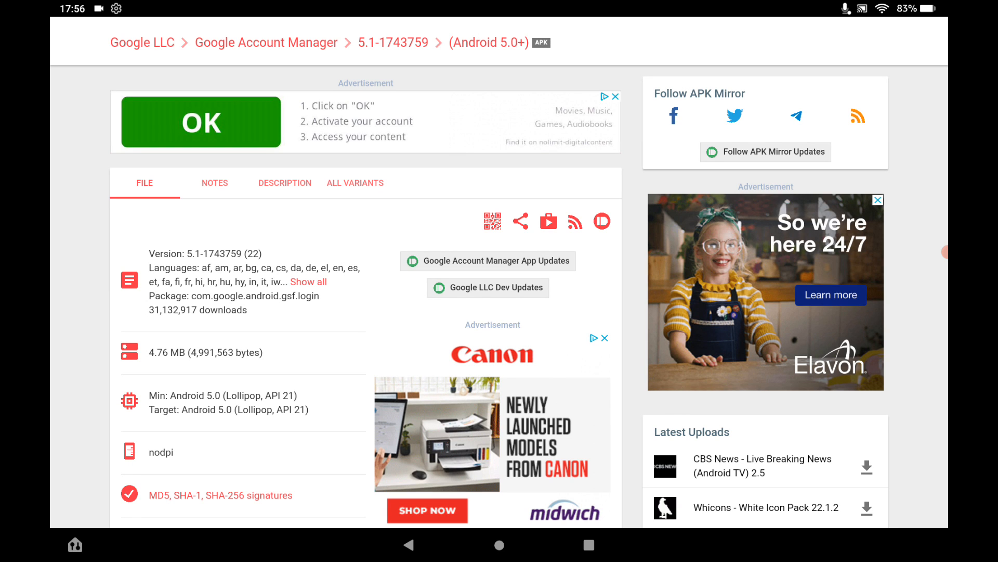
pyautogui.scroll(-3)
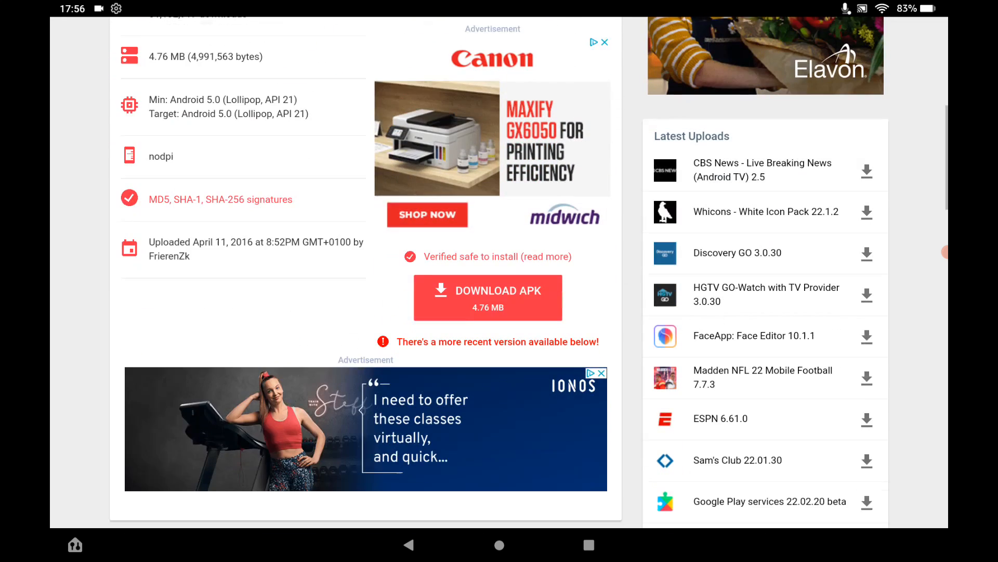
pyautogui.scroll(-3)
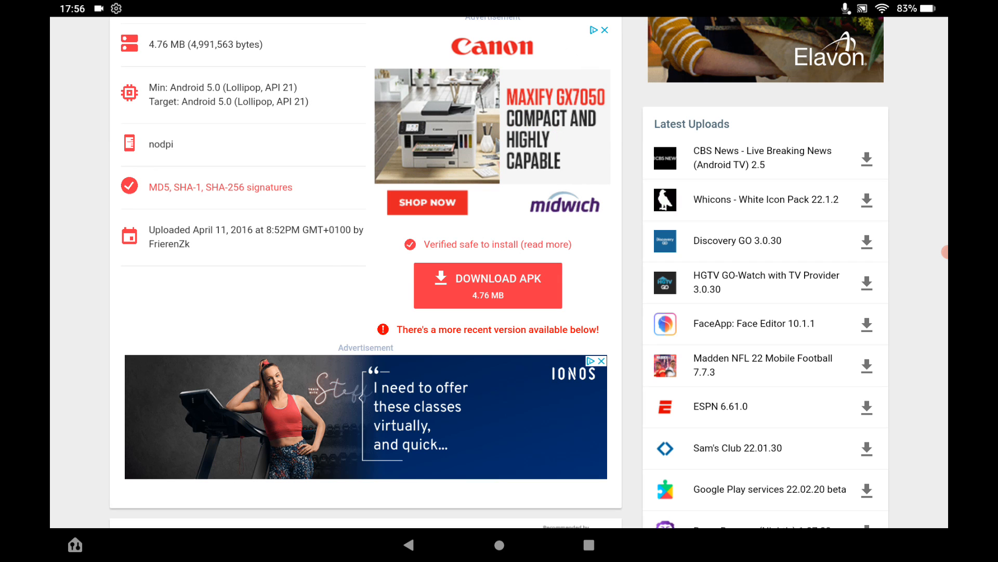
pyautogui.click(488, 285)
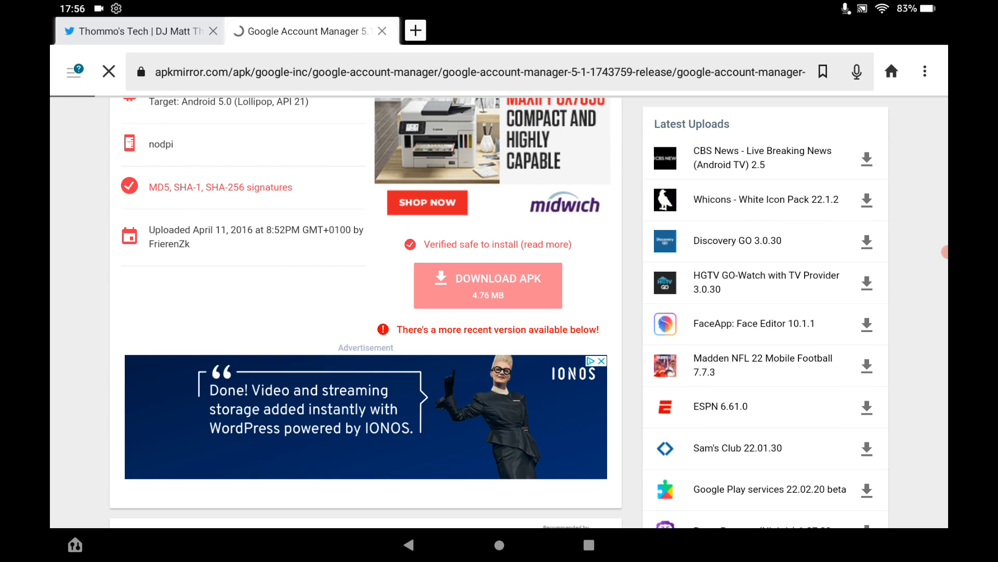
pyautogui.click(488, 280)
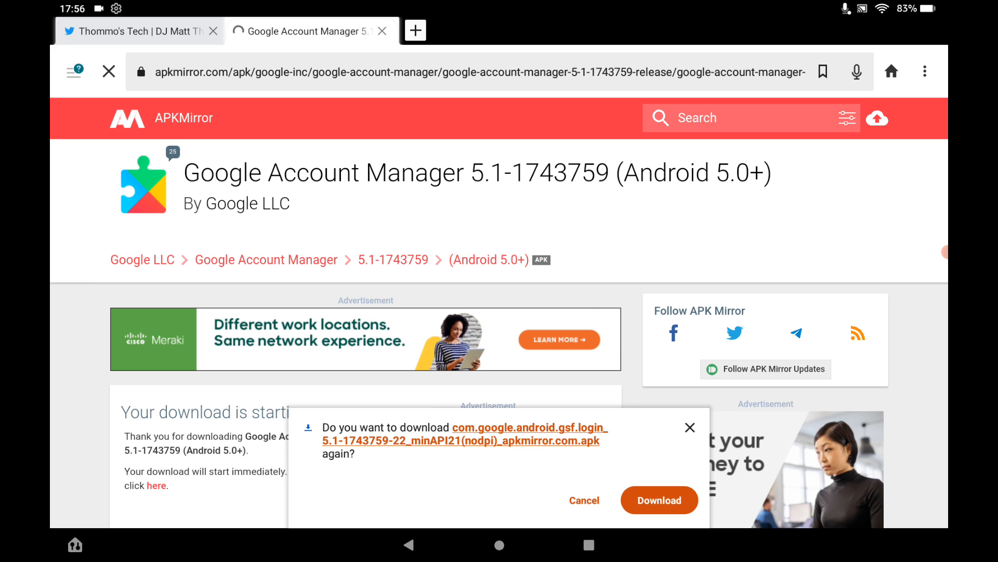
pyautogui.click(659, 499)
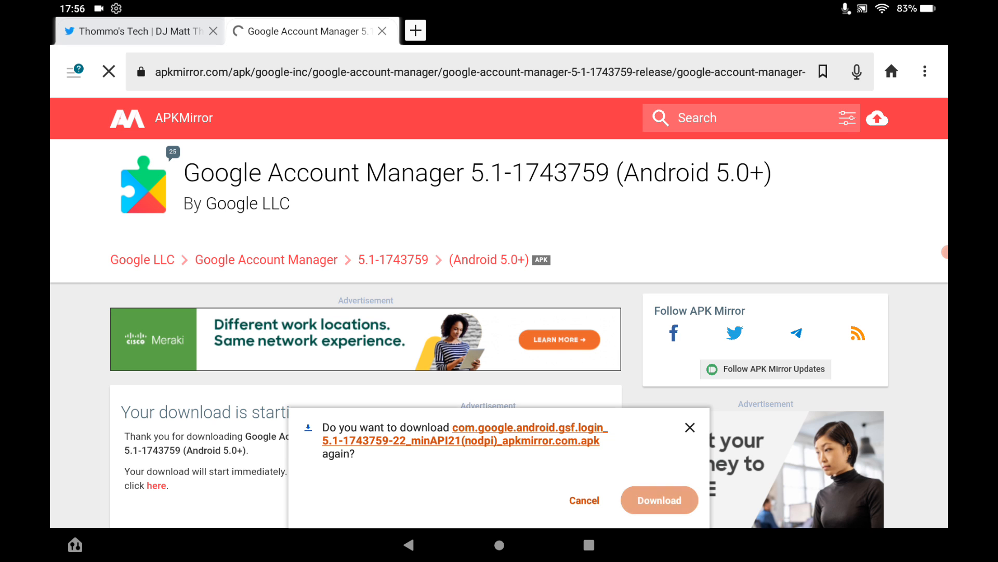
pyautogui.click(659, 500)
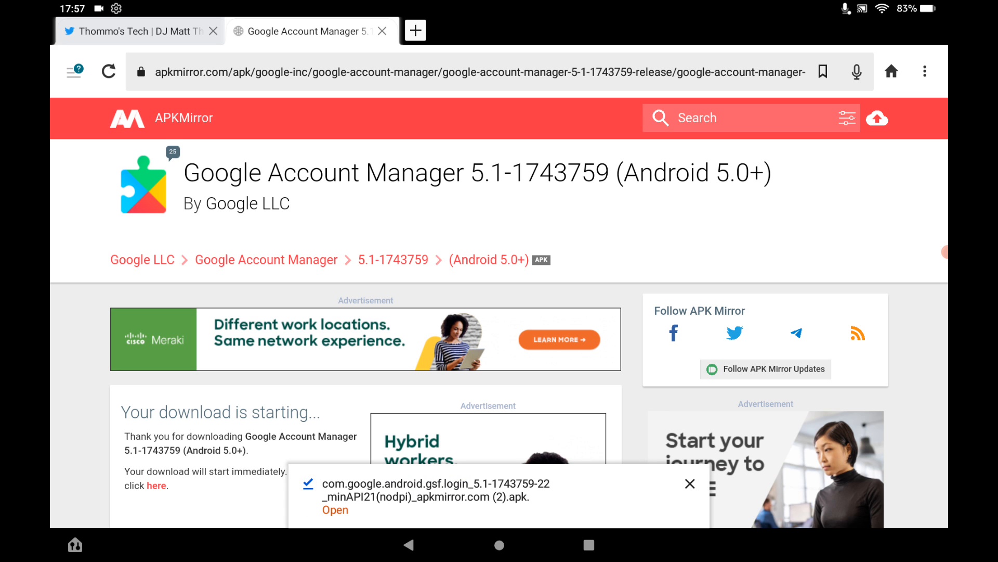
# Install the downloaded Google Account Manager APK, then close the APKMirror tab.
pyautogui.click(335, 509)
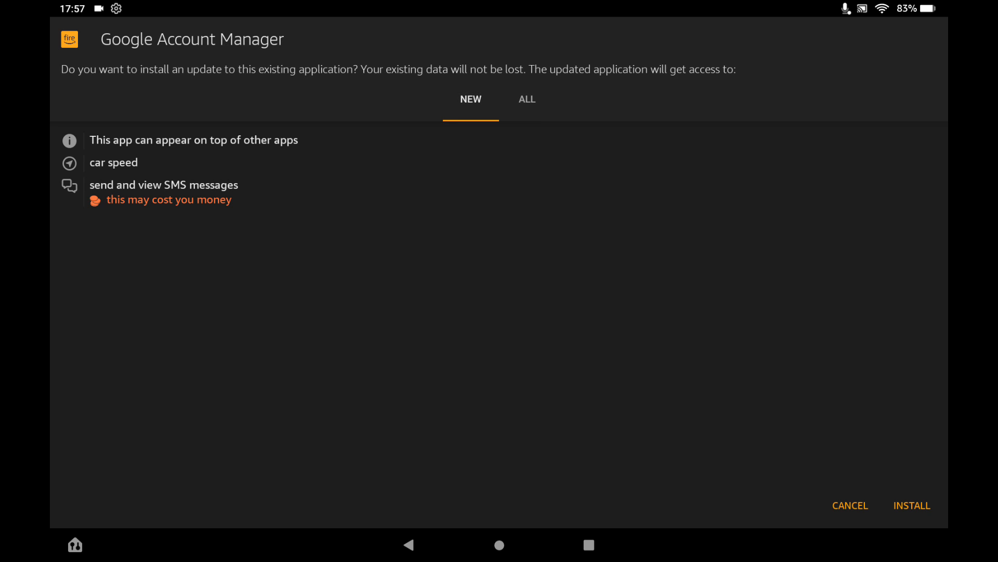
pyautogui.click(911, 505)
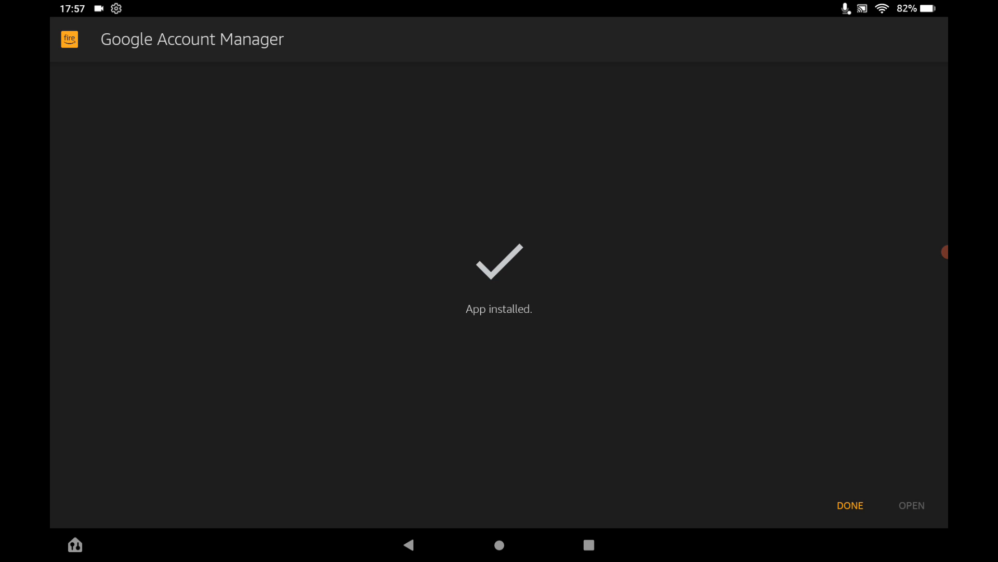
pyautogui.click(849, 505)
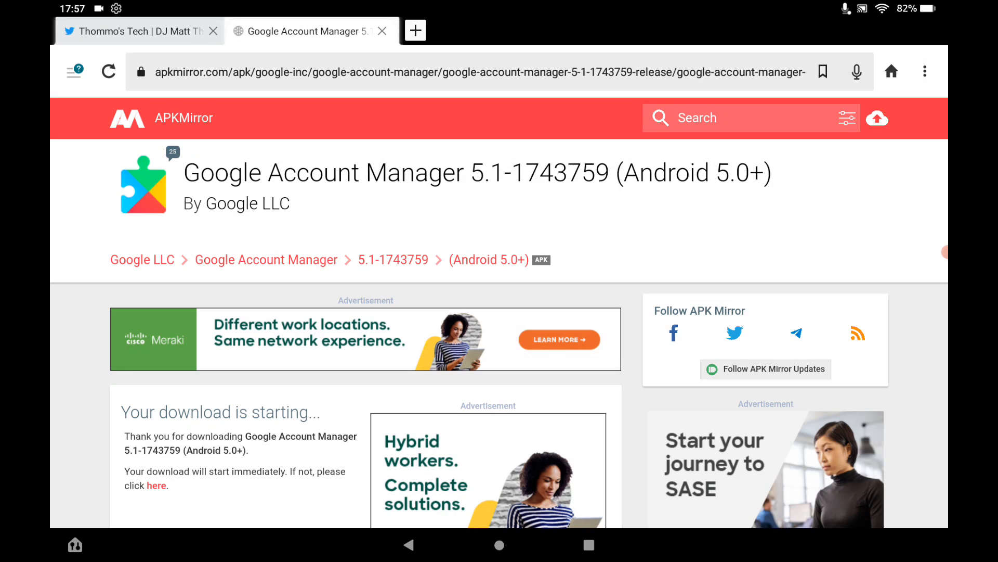
pyautogui.click(382, 30)
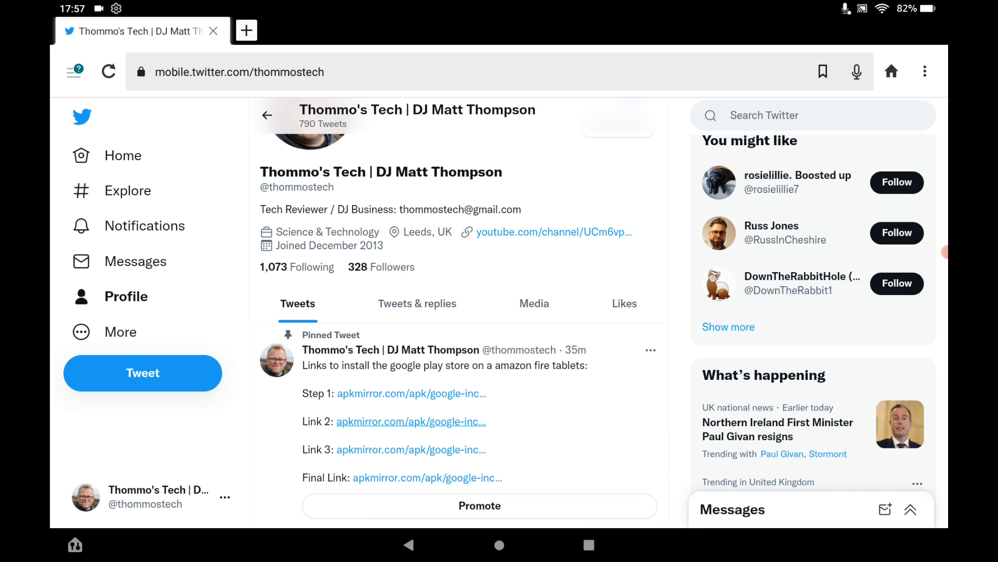
pyautogui.click(411, 394)
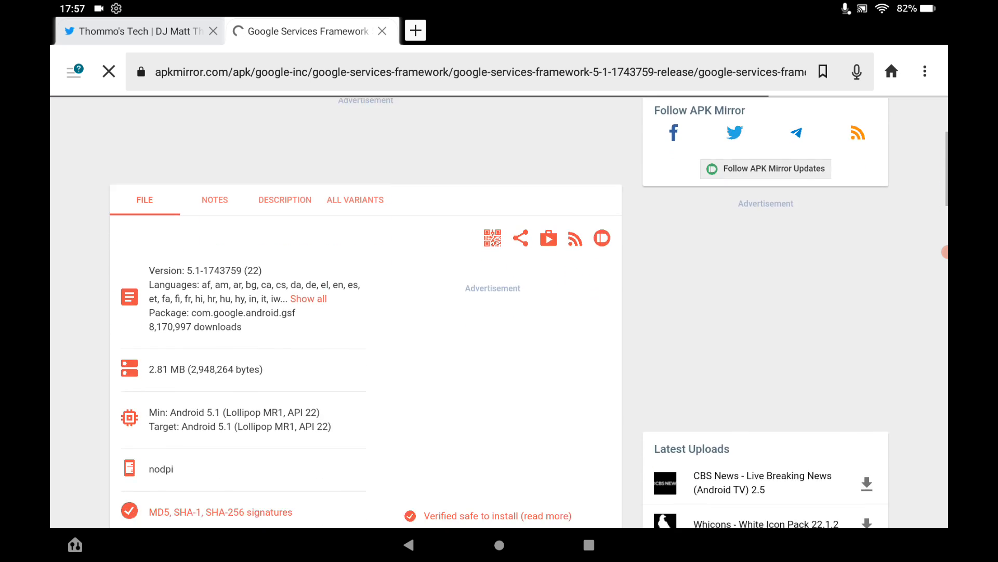
pyautogui.scroll(-3)
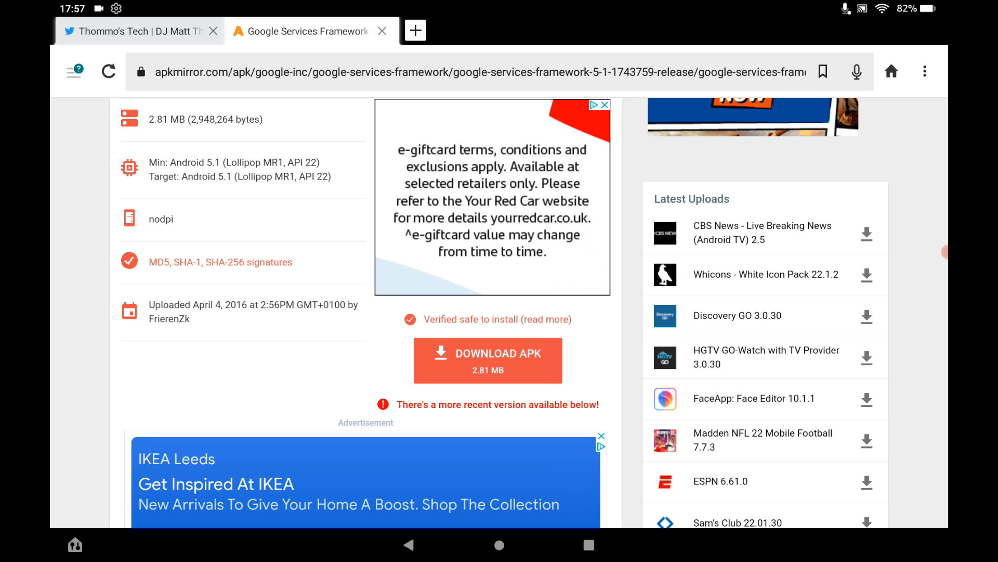
pyautogui.click(382, 30)
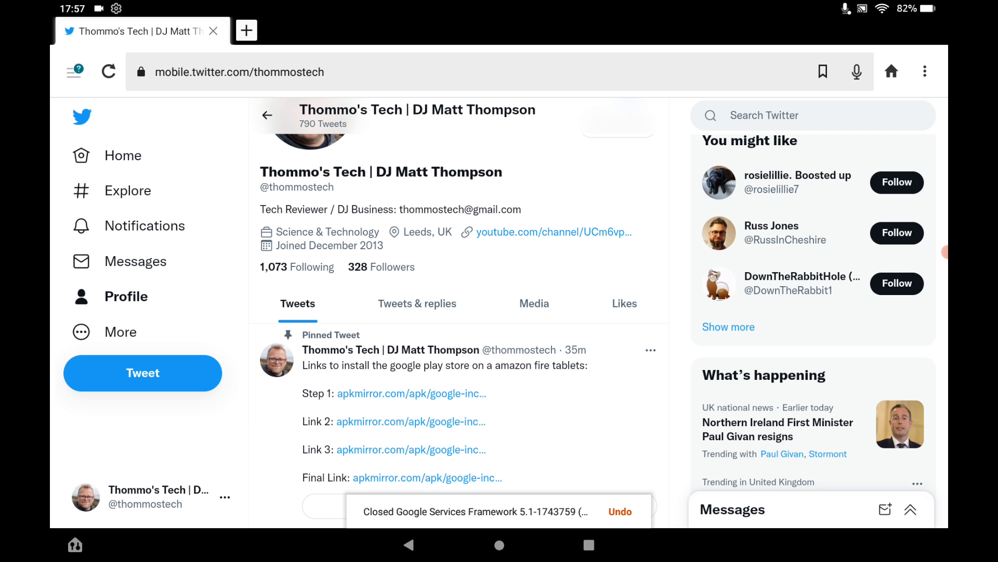
pyautogui.click(411, 393)
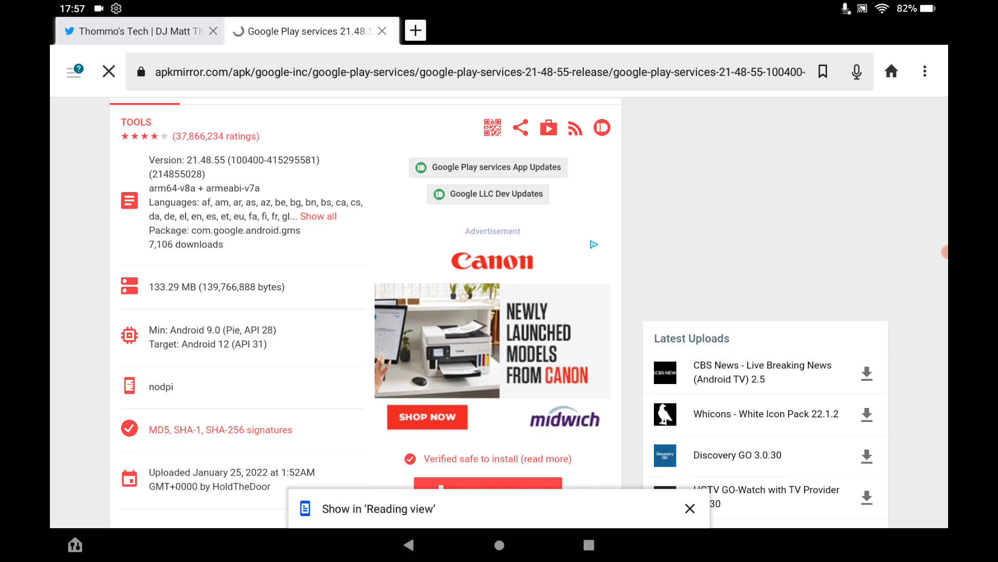
pyautogui.scroll(3)
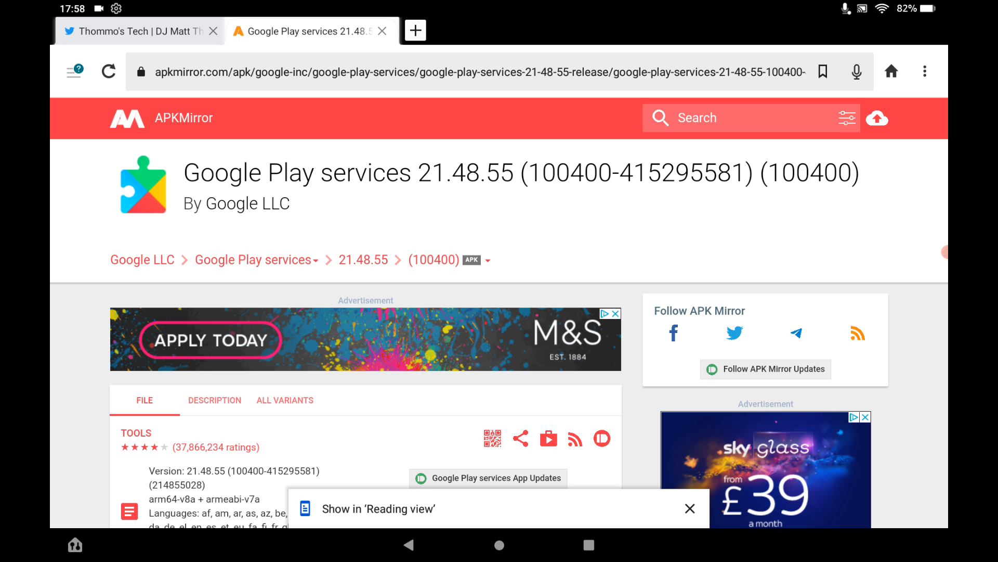
pyautogui.click(383, 30)
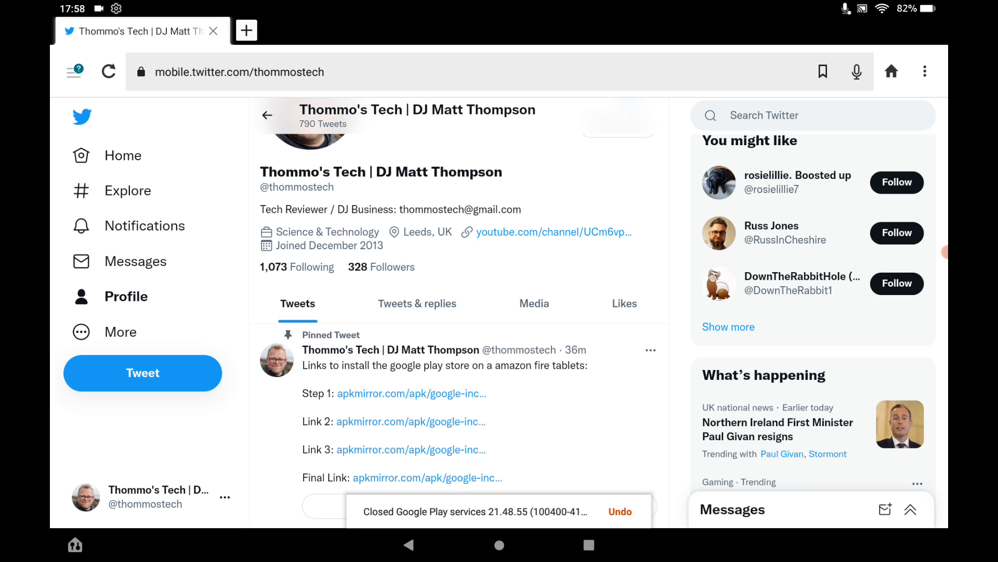